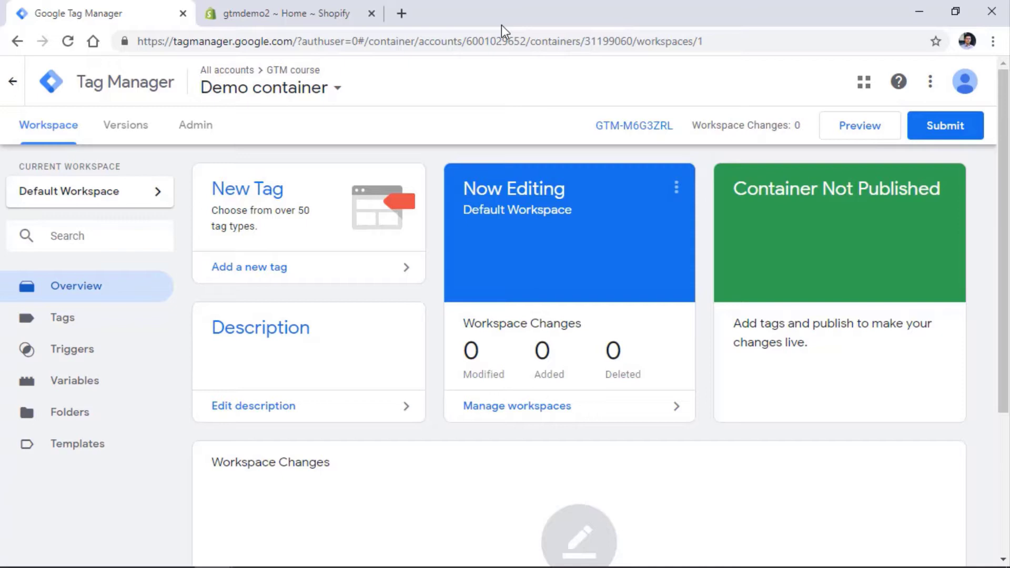
pyautogui.moveTo(440, 116)
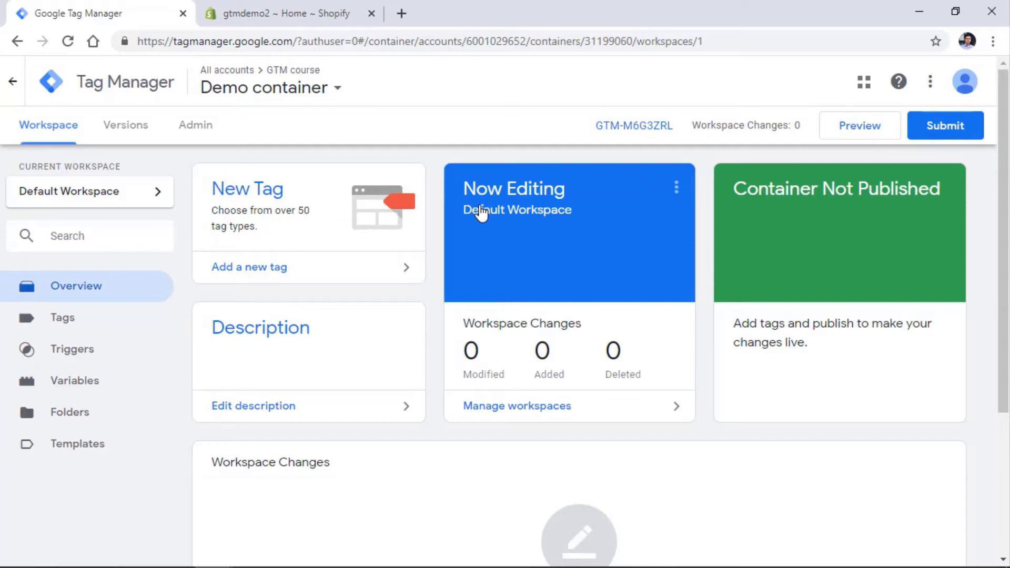
pyautogui.moveTo(650, 136)
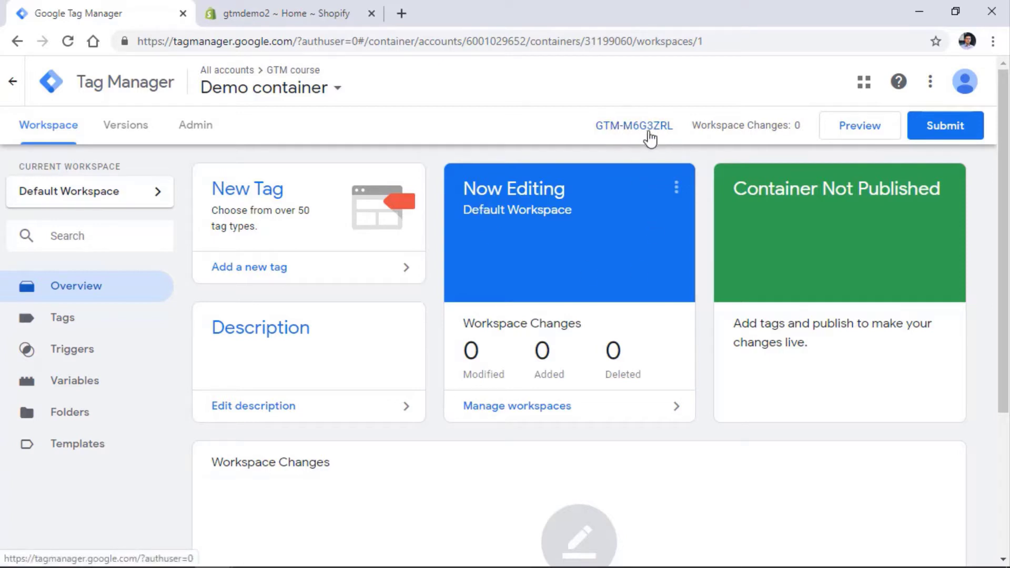
pyautogui.moveTo(642, 139)
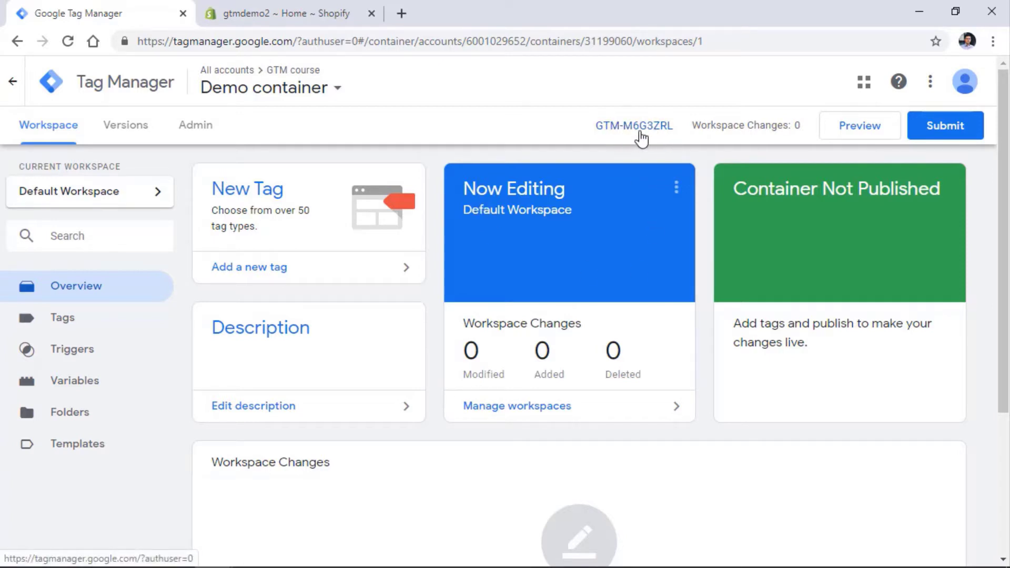
pyautogui.moveTo(650, 139)
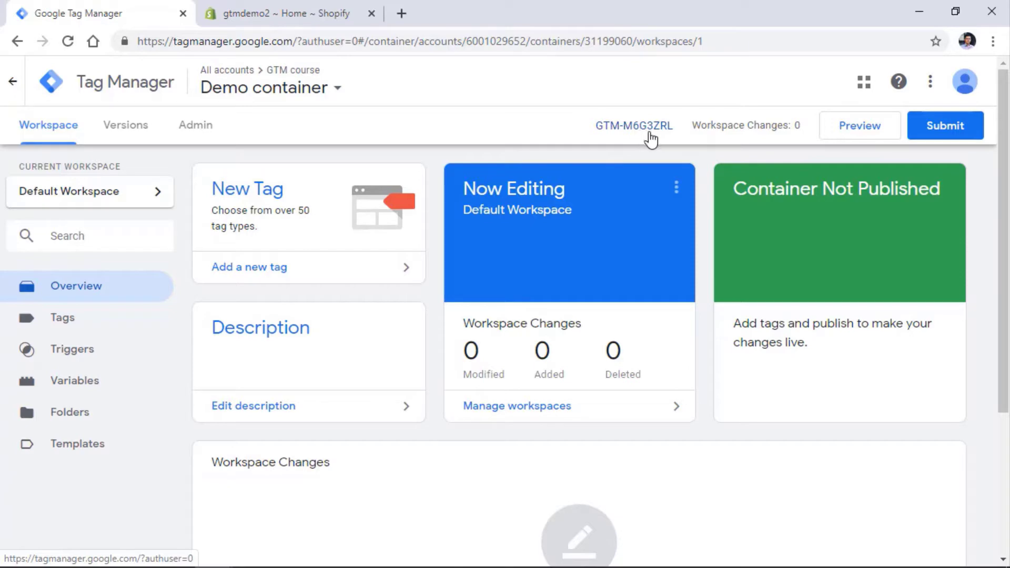
pyautogui.moveTo(638, 136)
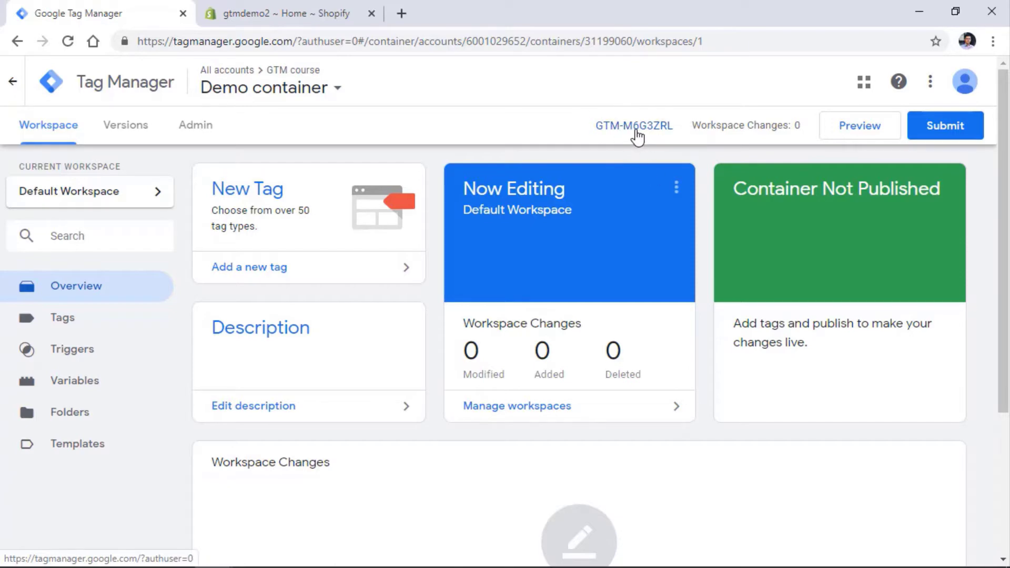
# Bring up the Install Google Tag Manager dialog for container GTM-M6G3ZRL with head and body snippets.
pyautogui.click(633, 126)
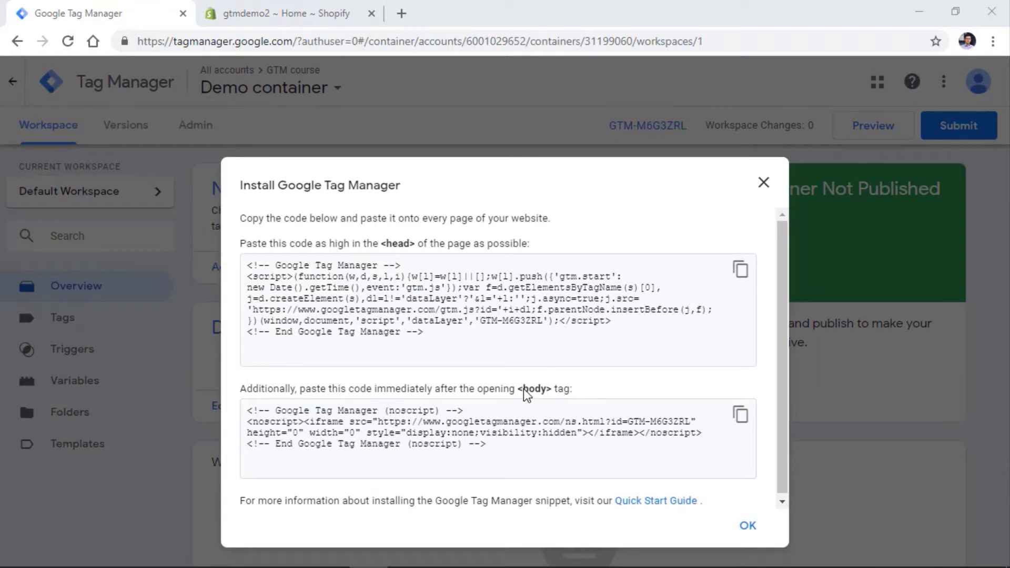
pyautogui.moveTo(530, 395)
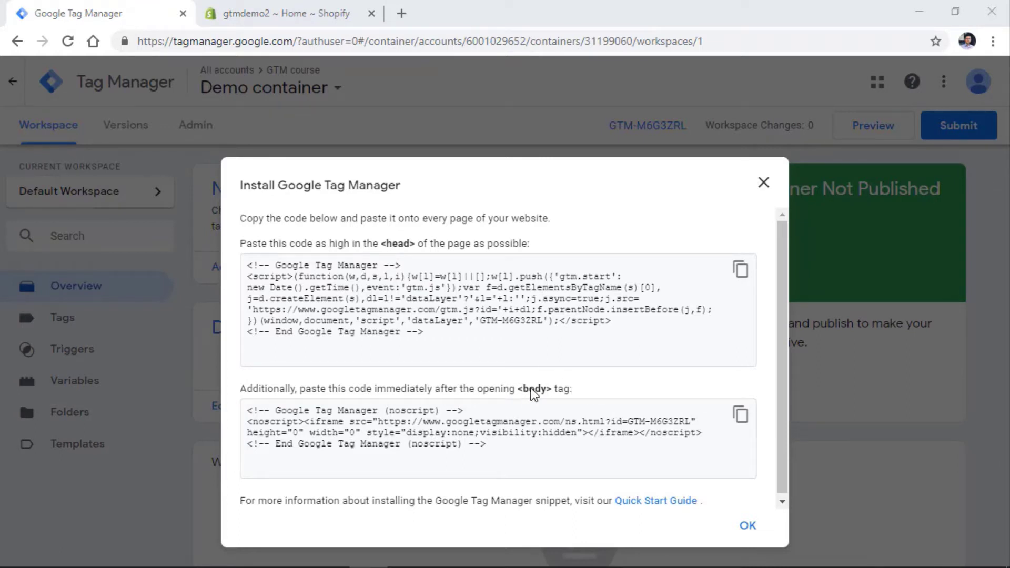
pyautogui.moveTo(472, 331)
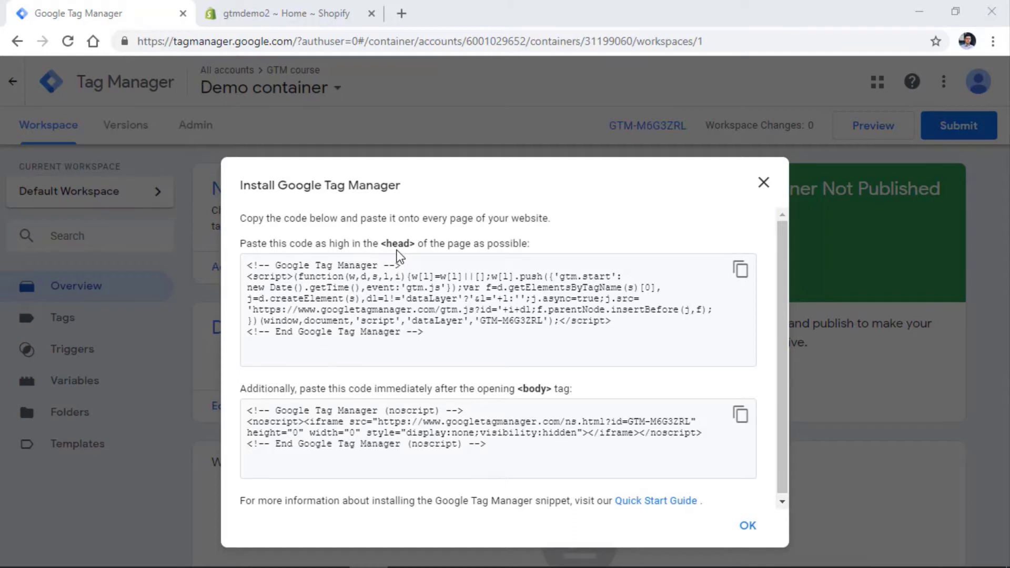
pyautogui.moveTo(511, 451)
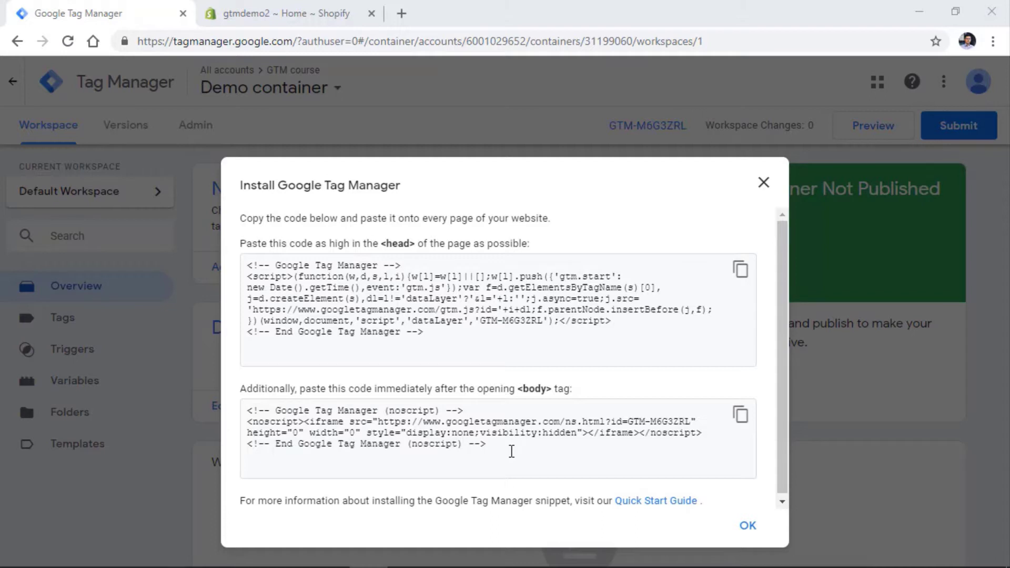
pyautogui.moveTo(469, 393)
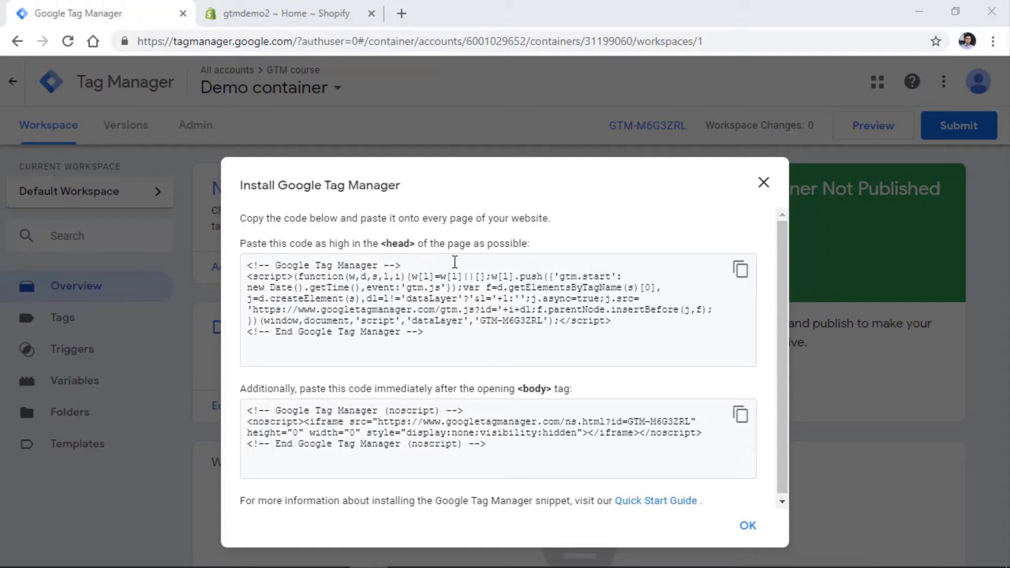
pyautogui.moveTo(390, 186)
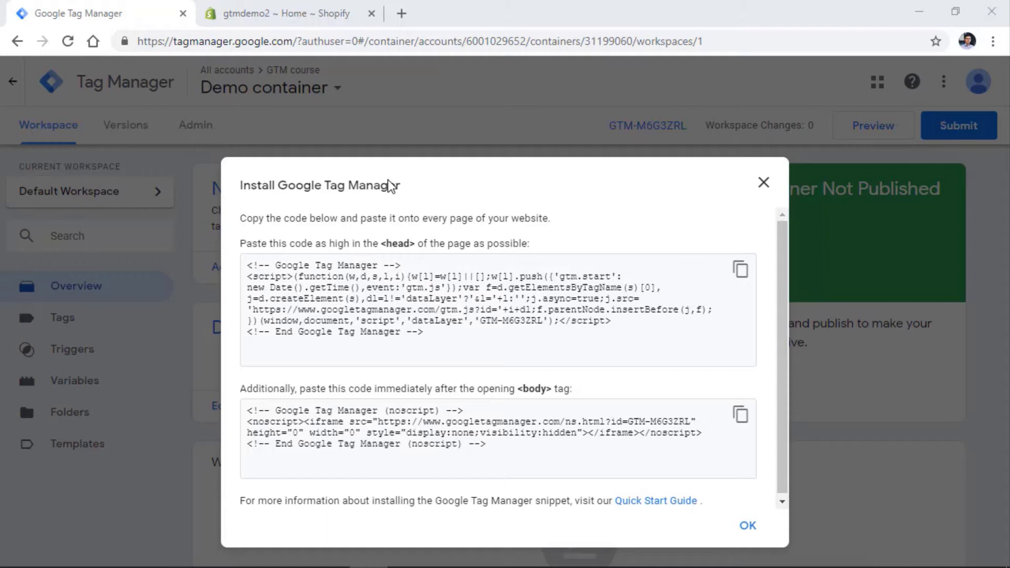
pyautogui.moveTo(447, 320)
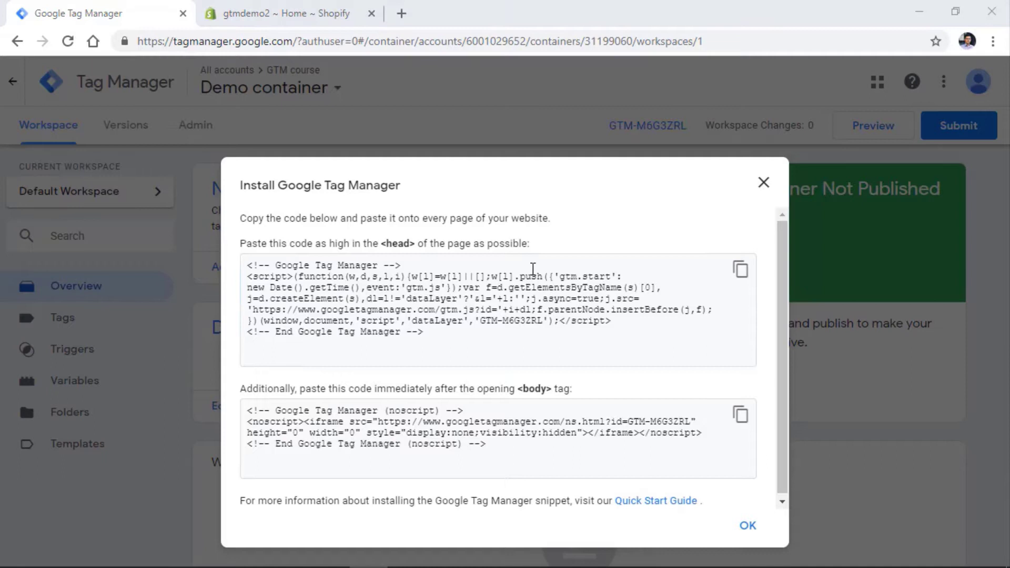
pyautogui.moveTo(455, 268)
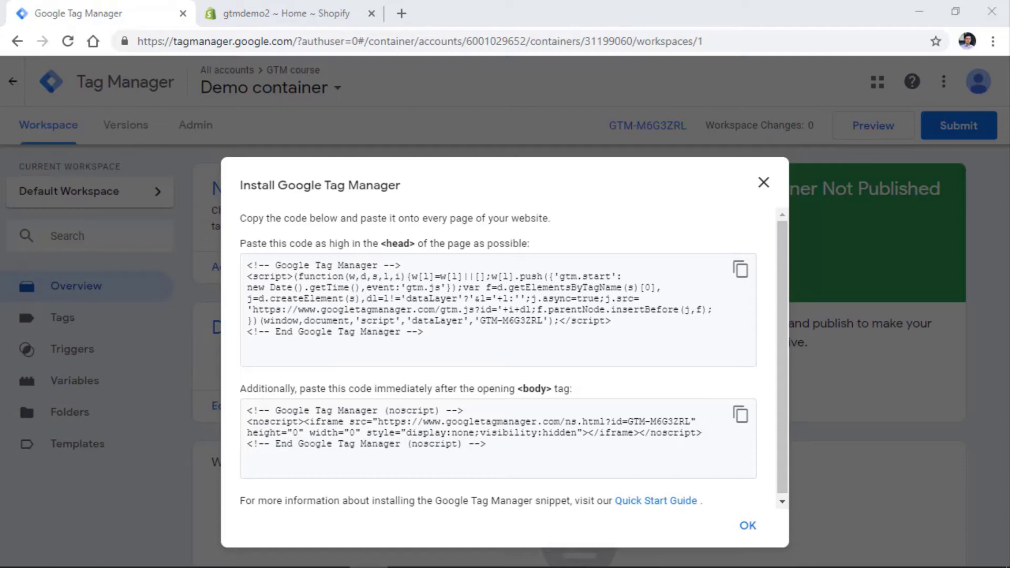
pyautogui.moveTo(799, 231)
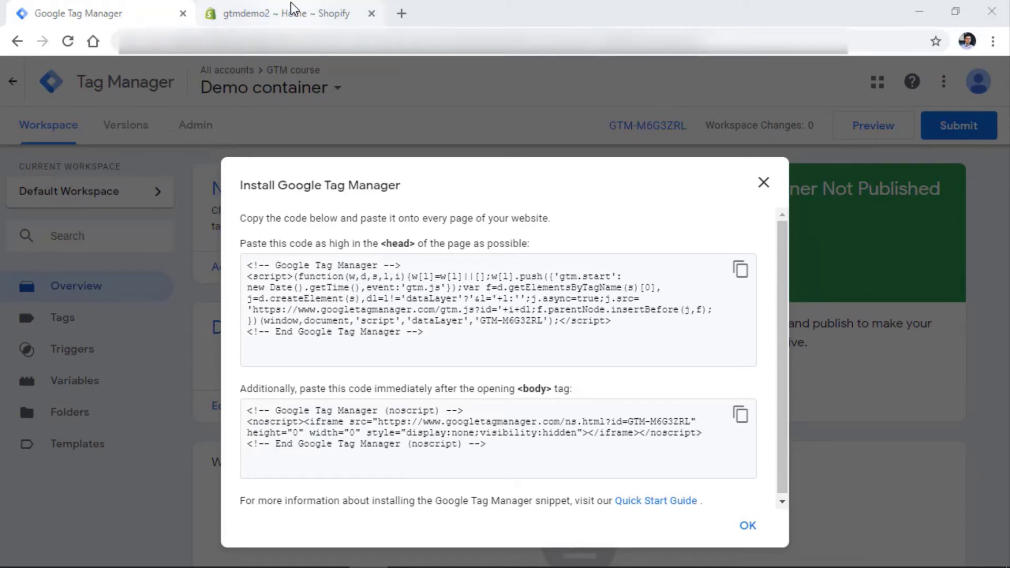
# In Shopify admin, reach Online Store > Themes and show the Debut theme's Actions menu.
pyautogui.click(286, 13)
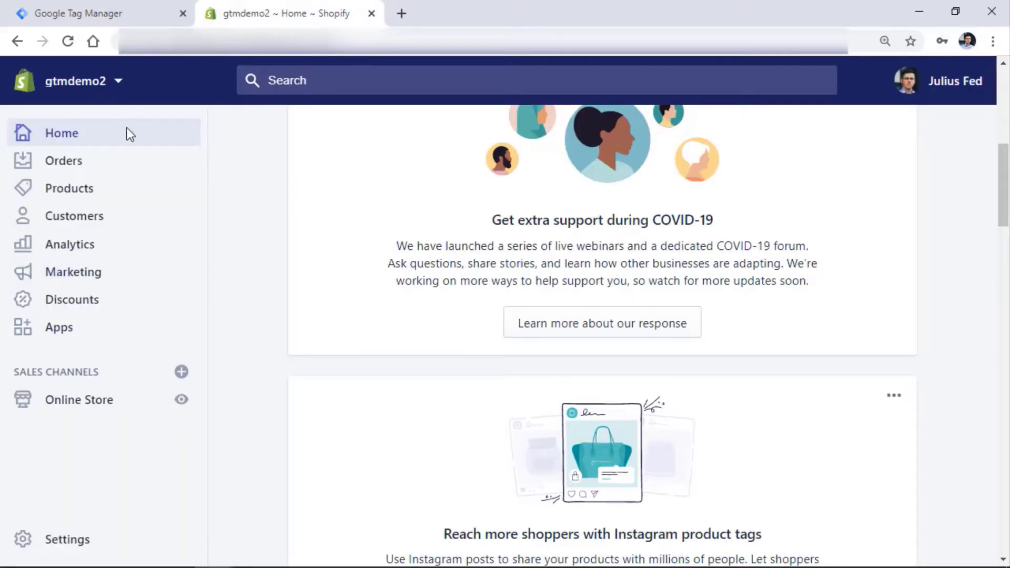
pyautogui.click(79, 400)
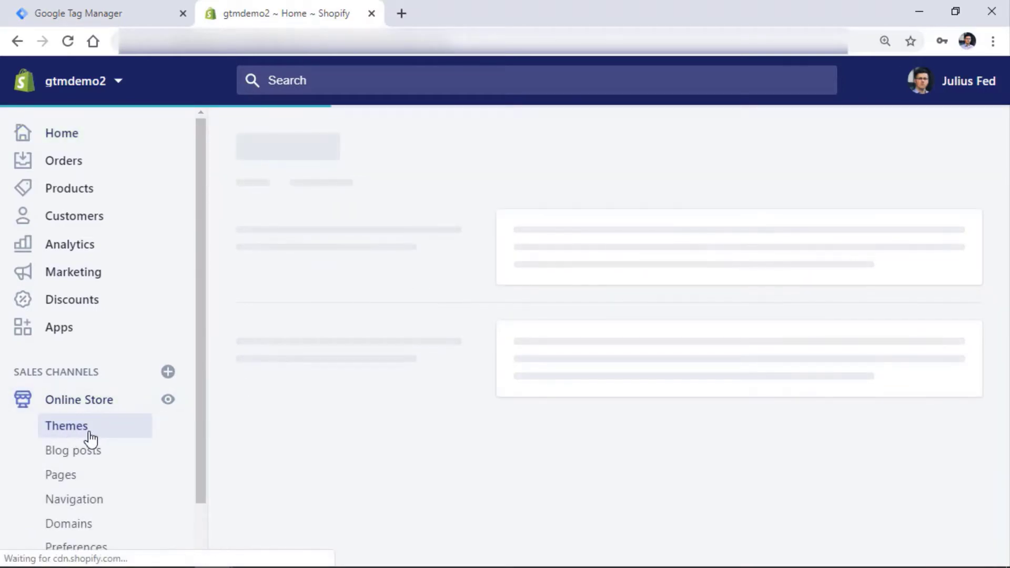
pyautogui.click(66, 426)
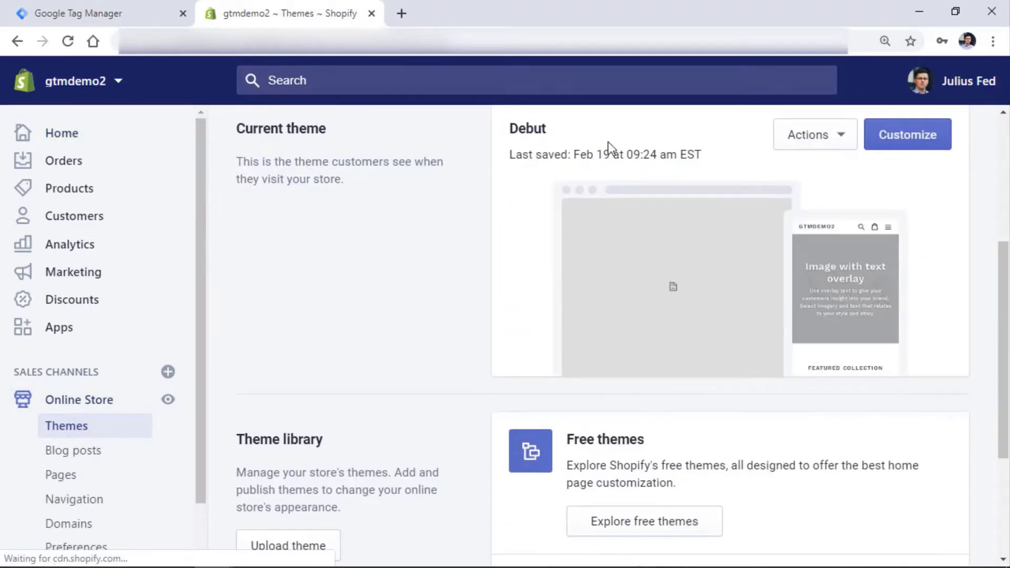
pyautogui.click(815, 133)
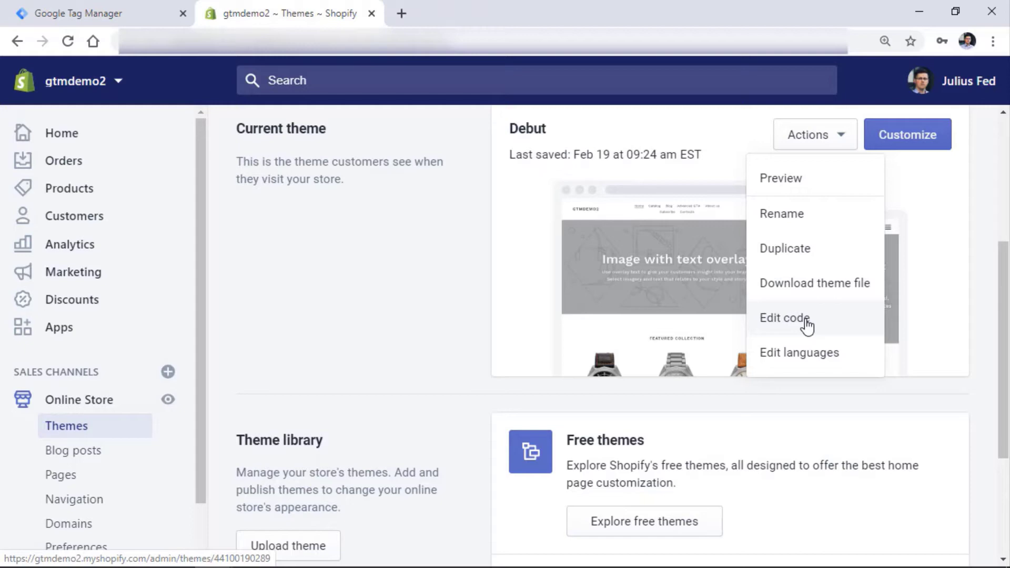
pyautogui.moveTo(813, 323)
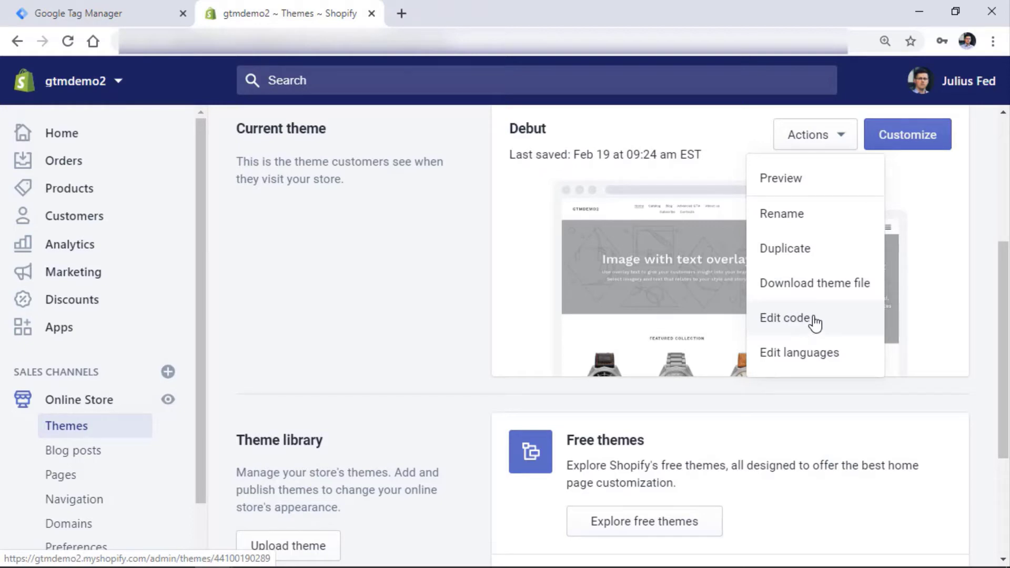
# Edit the Debut theme's code, locate the head and body tags in theme.liquid, and copy GTM's head snippet.
pyautogui.click(786, 318)
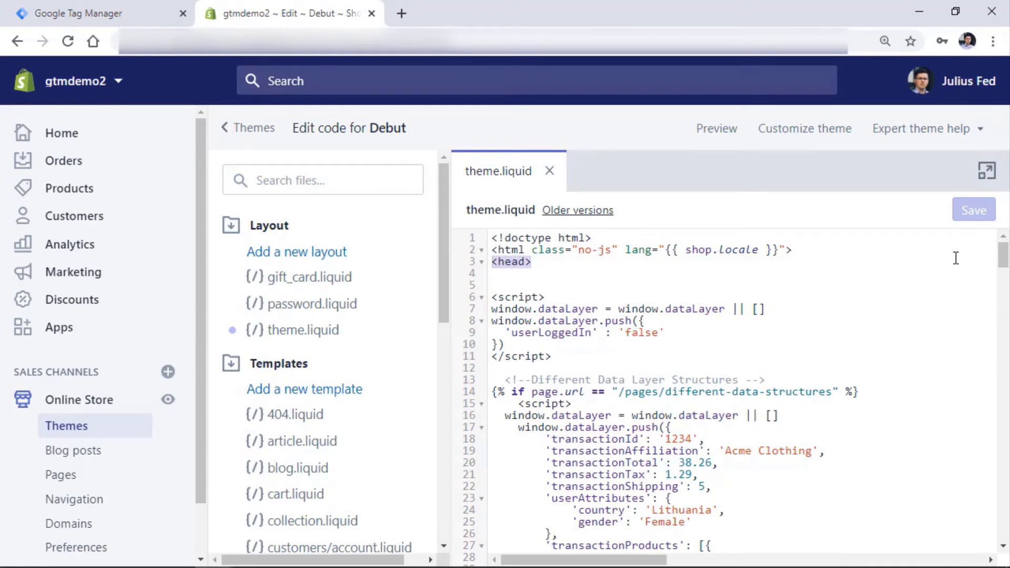
pyautogui.scroll(-3)
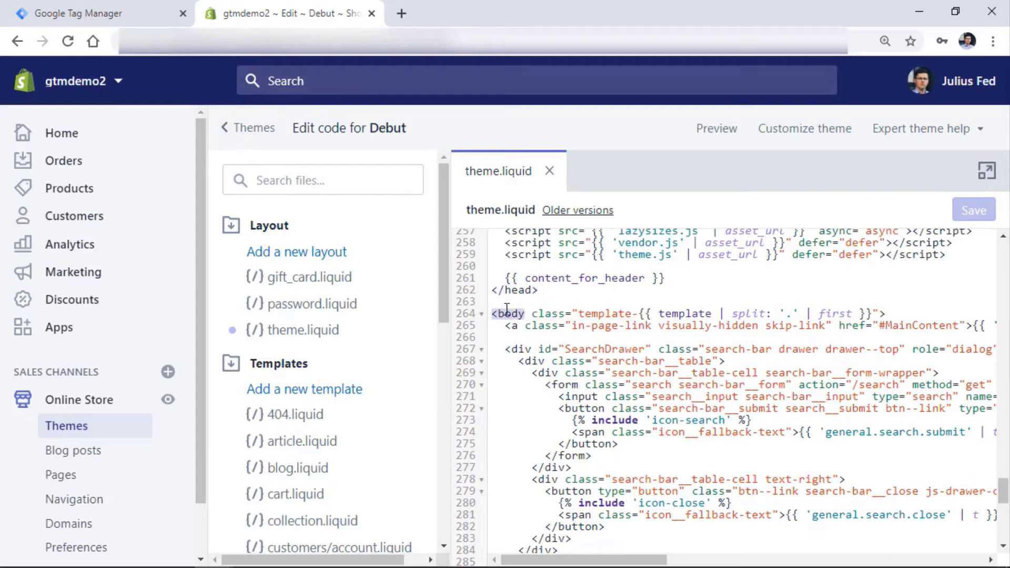
pyautogui.scroll(-3)
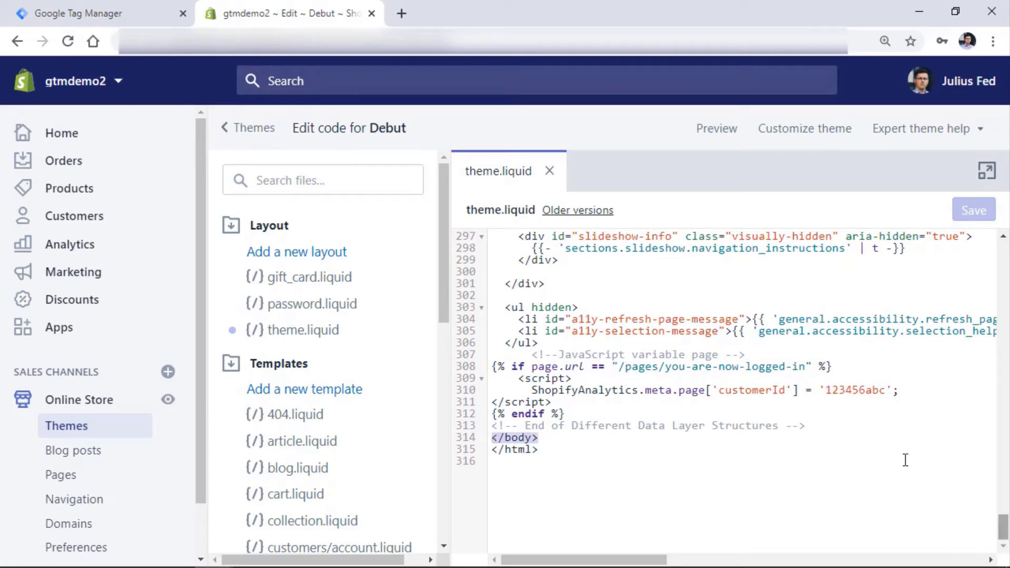
pyautogui.click(84, 13)
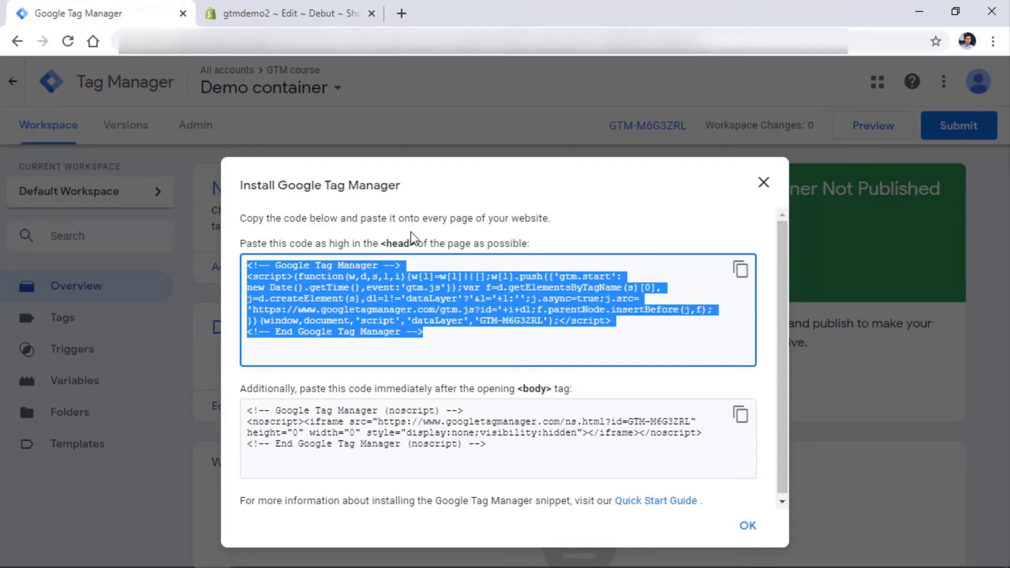
# Paste the GTM head snippet into theme.liquid just before the closing </head> tag.
pyautogui.click(286, 13)
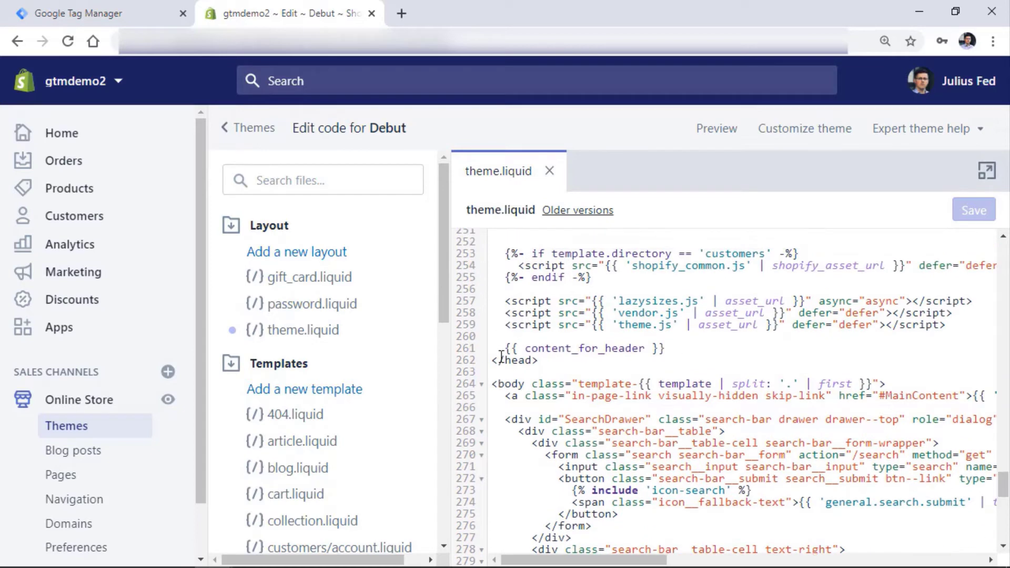
pyautogui.doubleClick(508, 360)
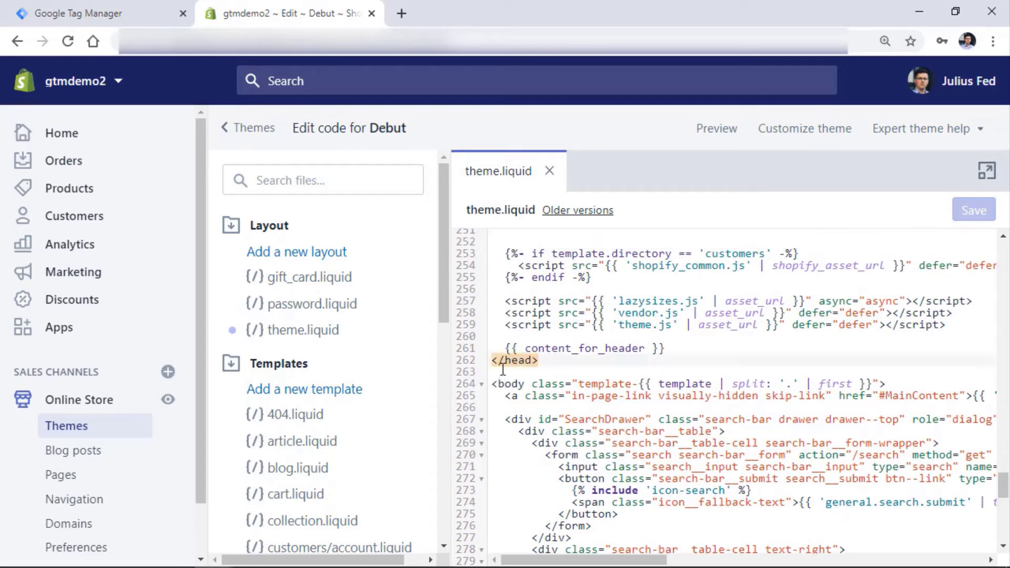
pyautogui.click(504, 360)
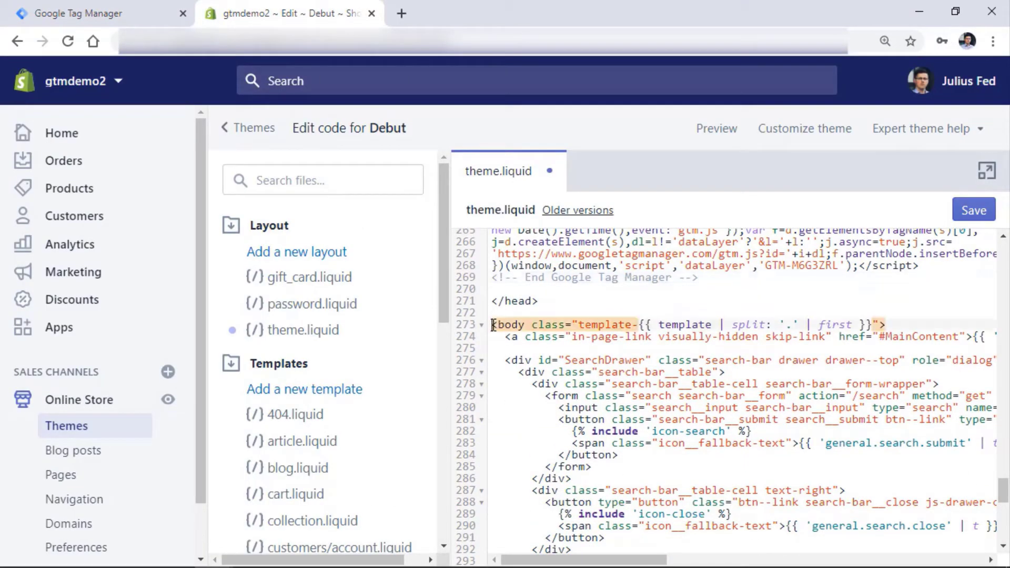
pyautogui.click(493, 326)
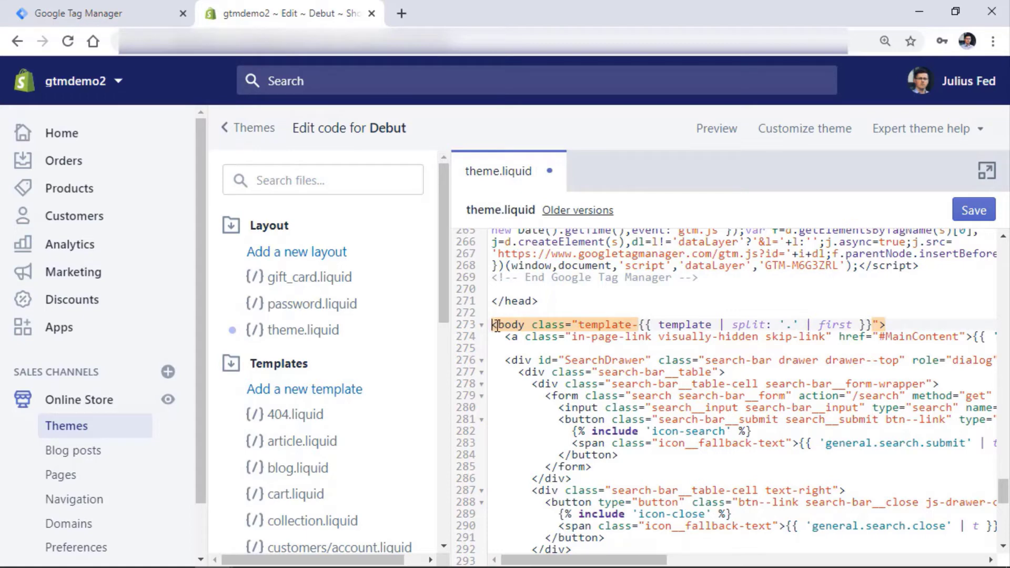
# Paste the GTM noscript snippet right after the opening <body> tag and save theme.liquid.
pyautogui.doubleClick(509, 324)
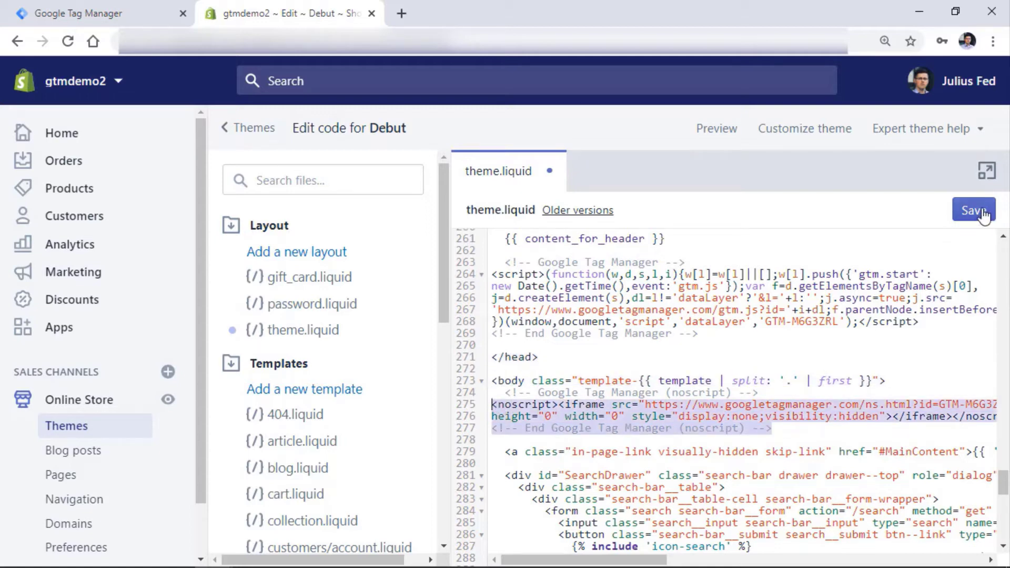
pyautogui.click(973, 210)
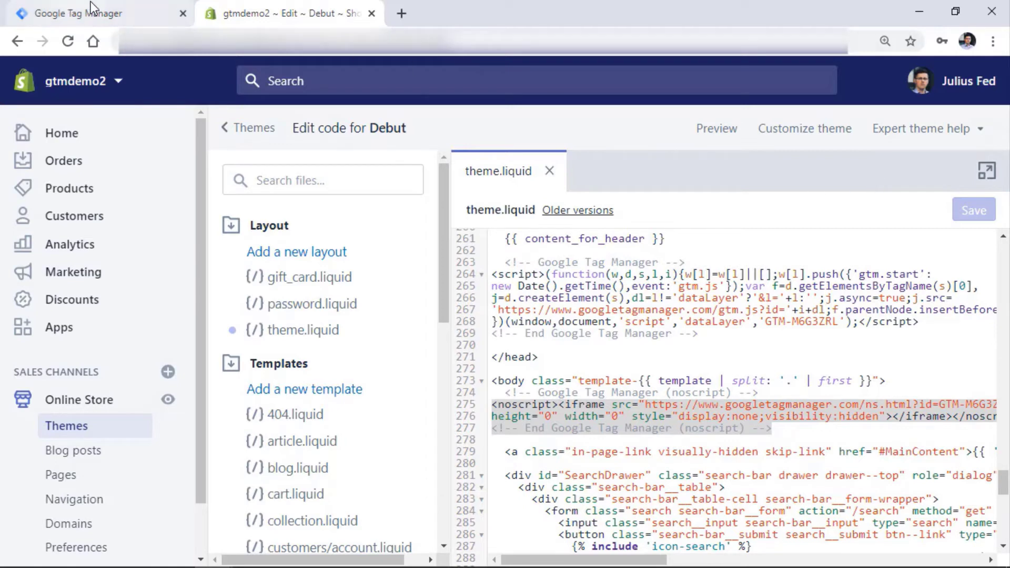
# Start preview mode on the Demo container's Default Workspace in Tag Manager.
pyautogui.click(97, 13)
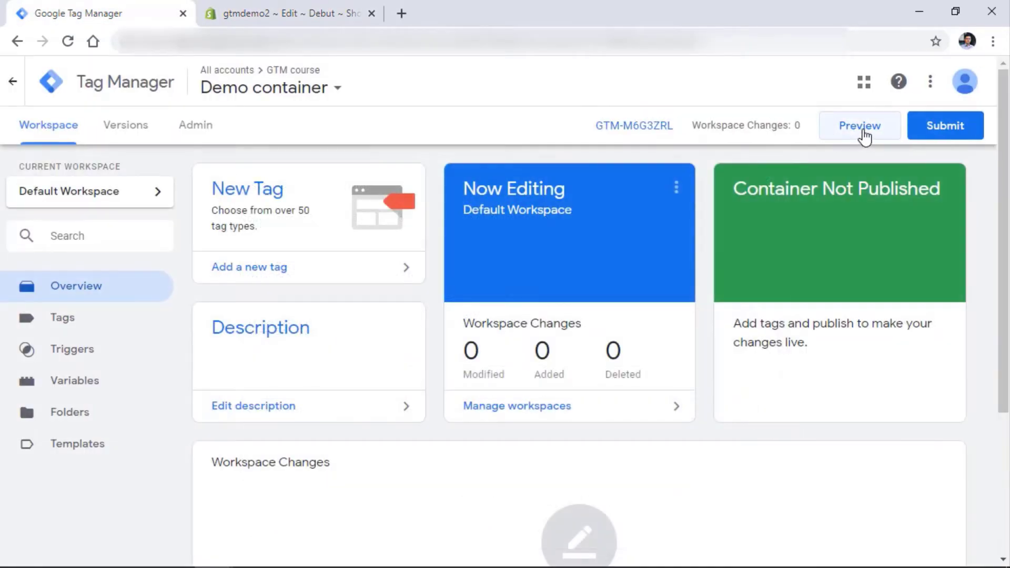
pyautogui.click(859, 125)
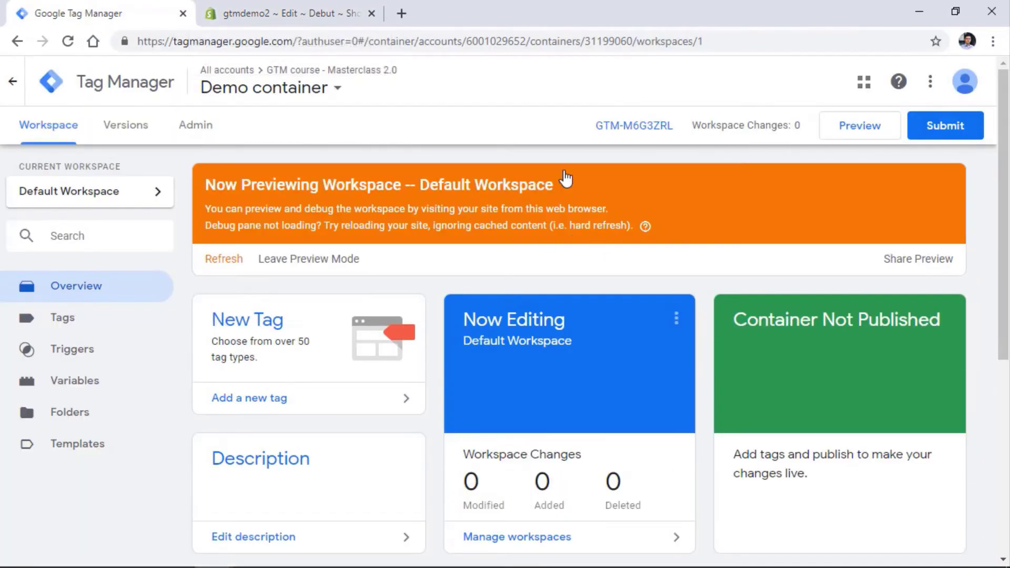
pyautogui.moveTo(654, 215)
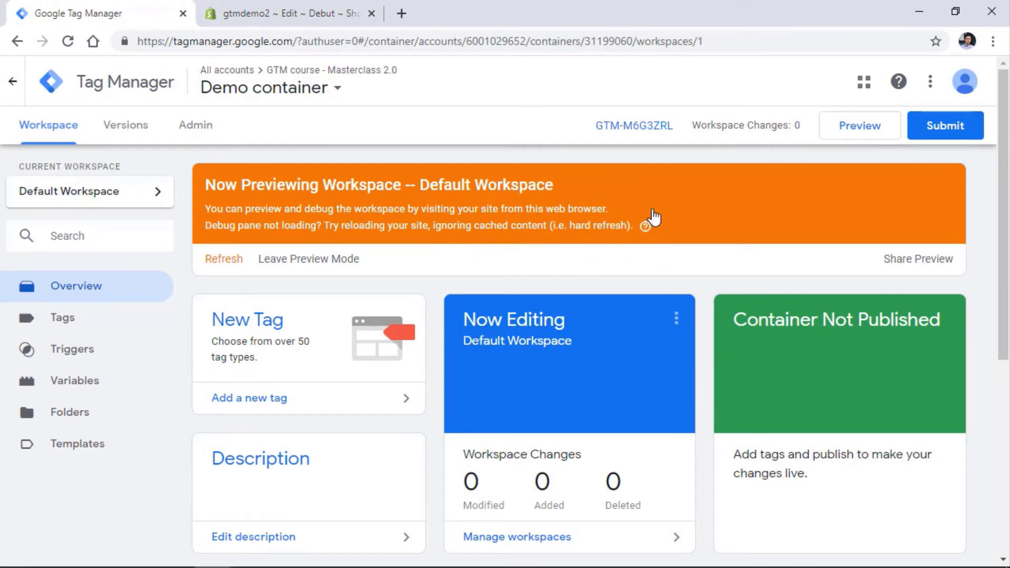
pyautogui.moveTo(483, 193)
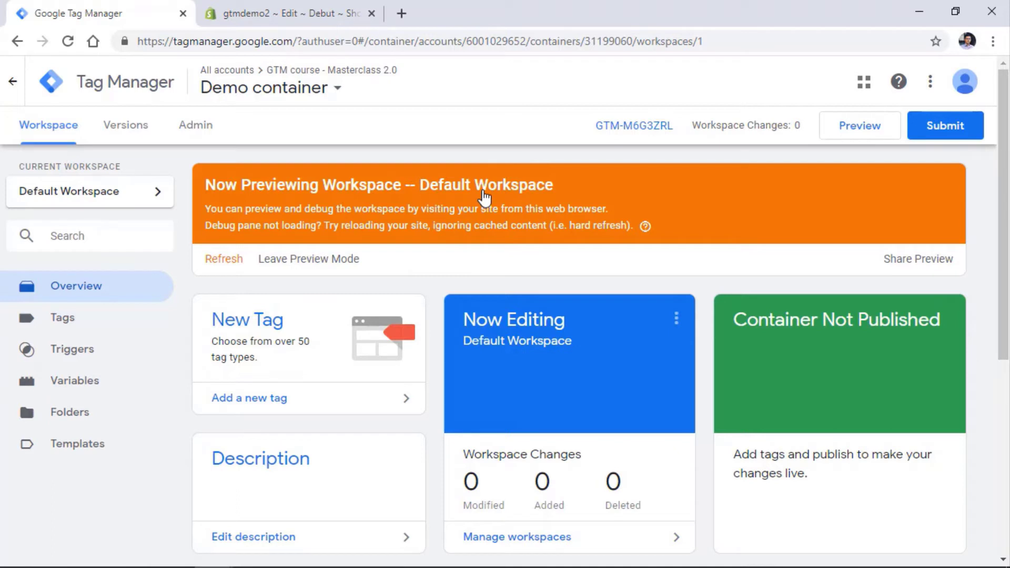
pyautogui.moveTo(512, 224)
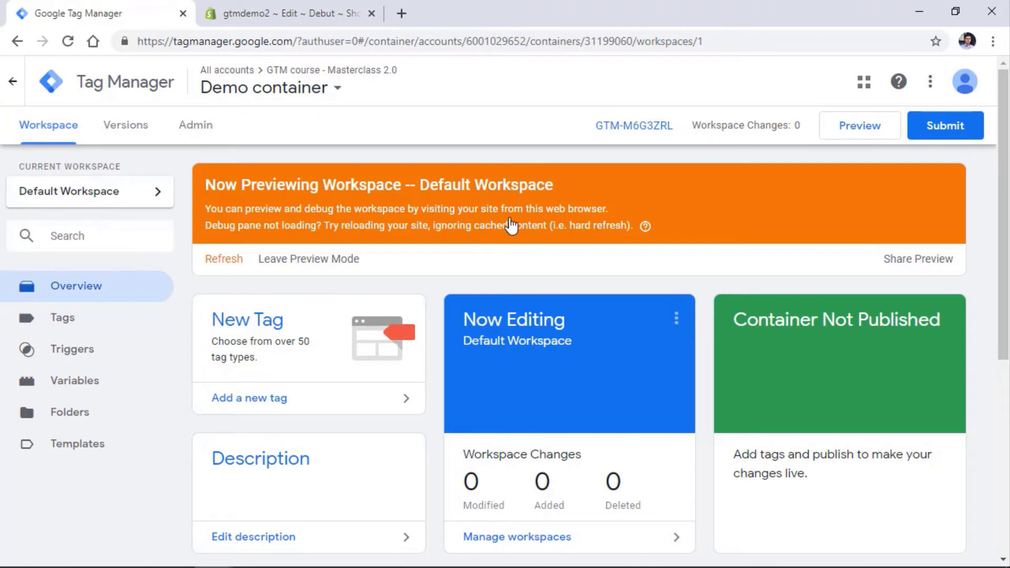
pyautogui.moveTo(467, 246)
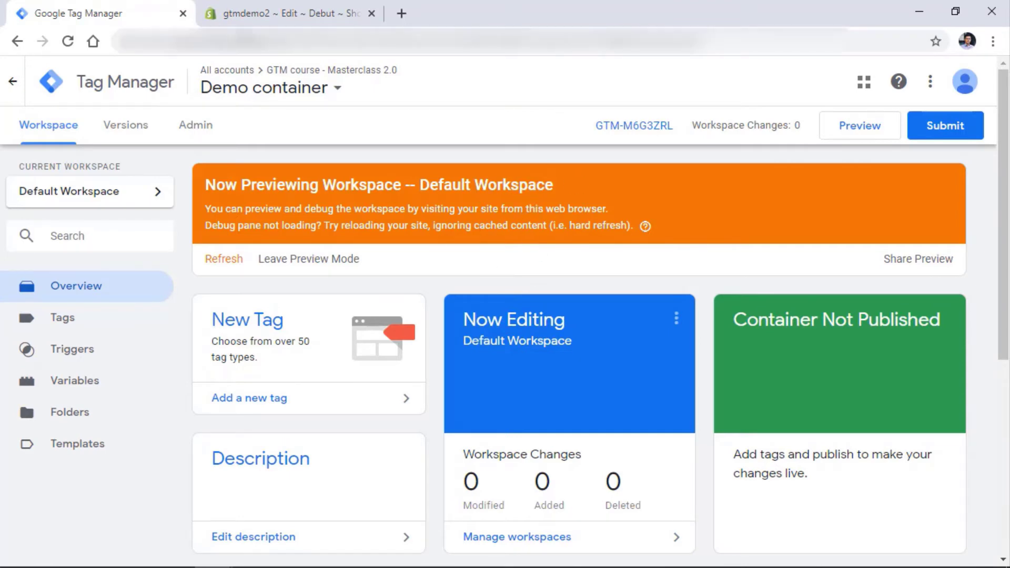
# Visit gtm4wp.com, the Google Tag Manager for WordPress plugin site, in a new tab.
pyautogui.click(290, 13)
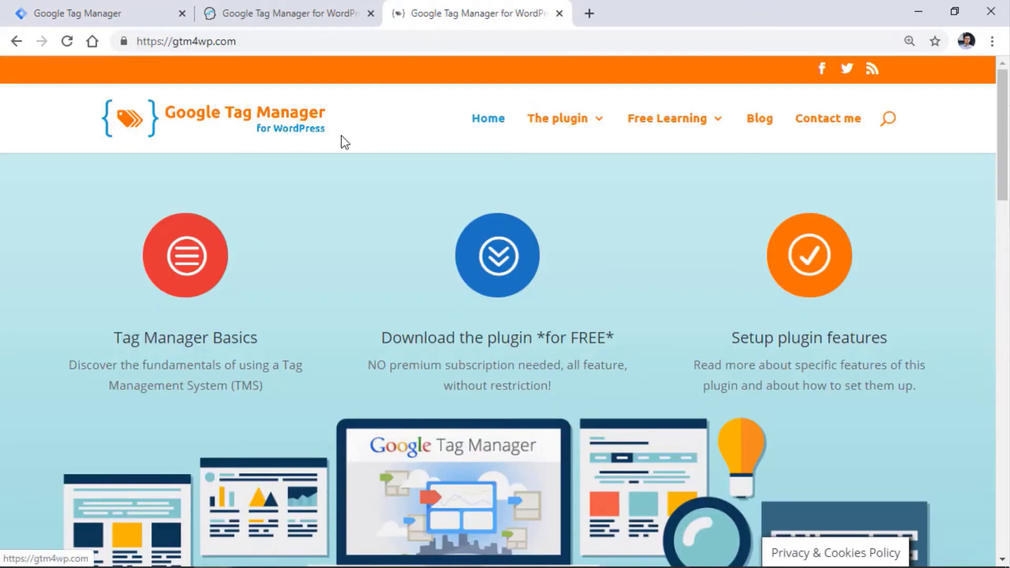
pyautogui.moveTo(332, 133)
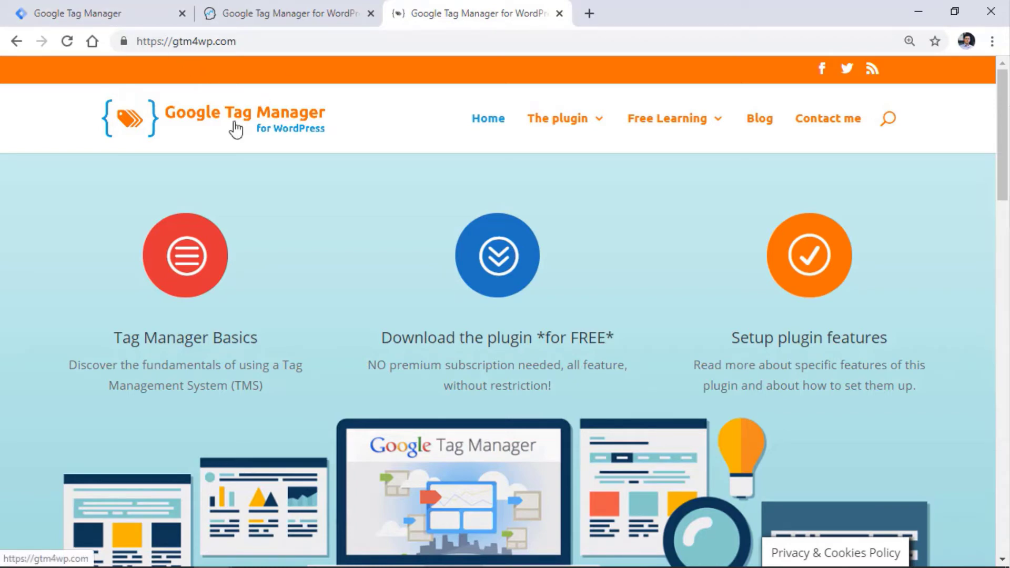
# In WordPress admin, reach the GTM4WP plugin settings and select the placeholder in the ID field.
pyautogui.click(288, 13)
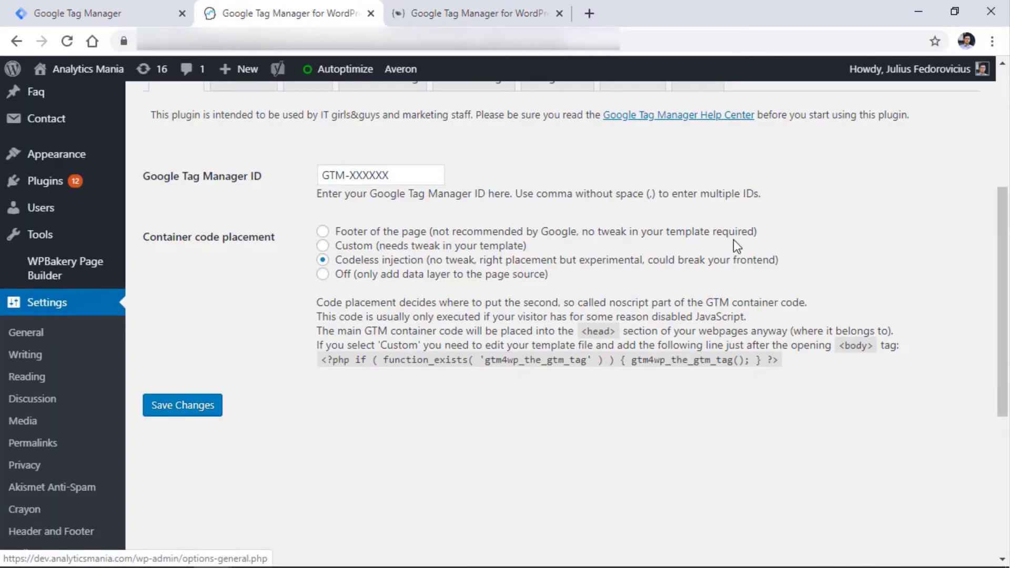
pyautogui.scroll(-3)
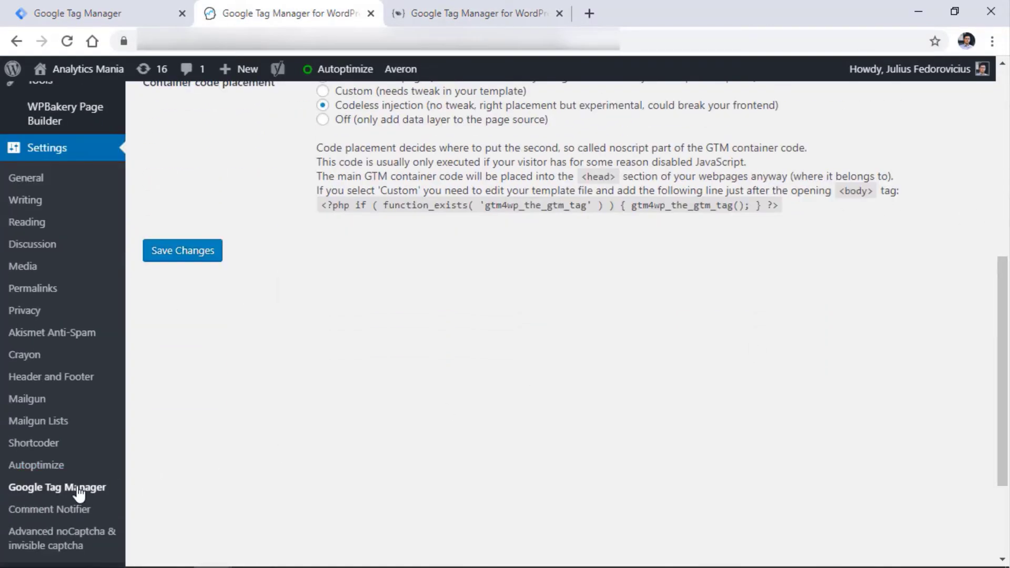
pyautogui.click(182, 251)
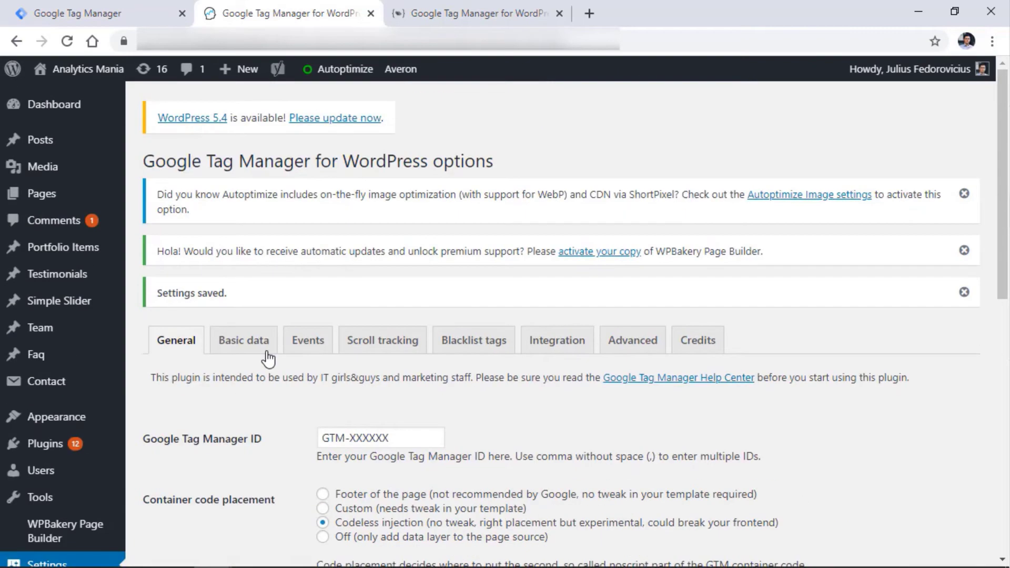
pyautogui.scroll(-3)
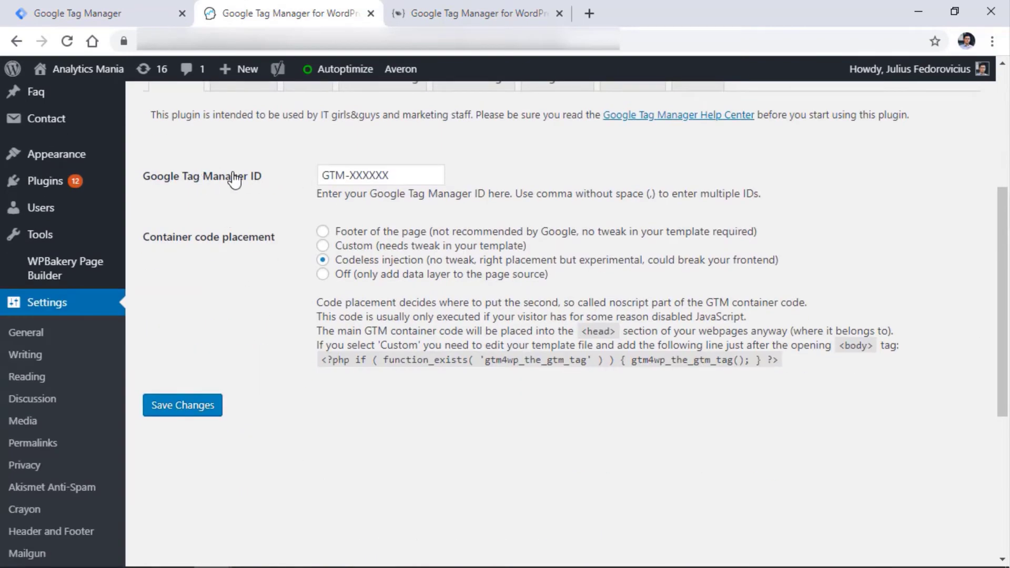
pyautogui.doubleClick(371, 174)
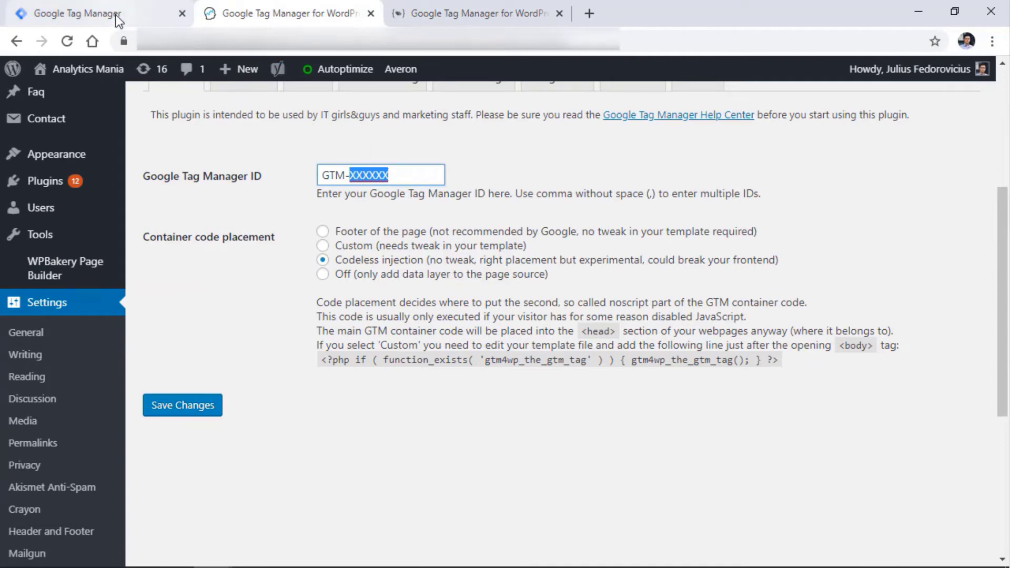
# Copy GTM-M6G3ZRL from Tag Manager and paste it into the Google Tag Manager ID field.
pyautogui.click(77, 13)
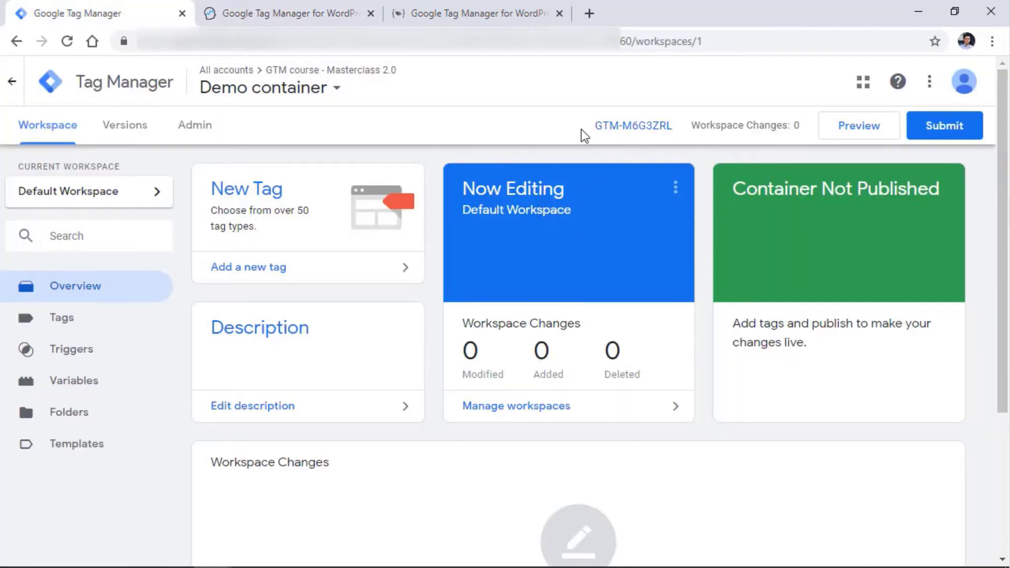
pyautogui.rightClick(633, 125)
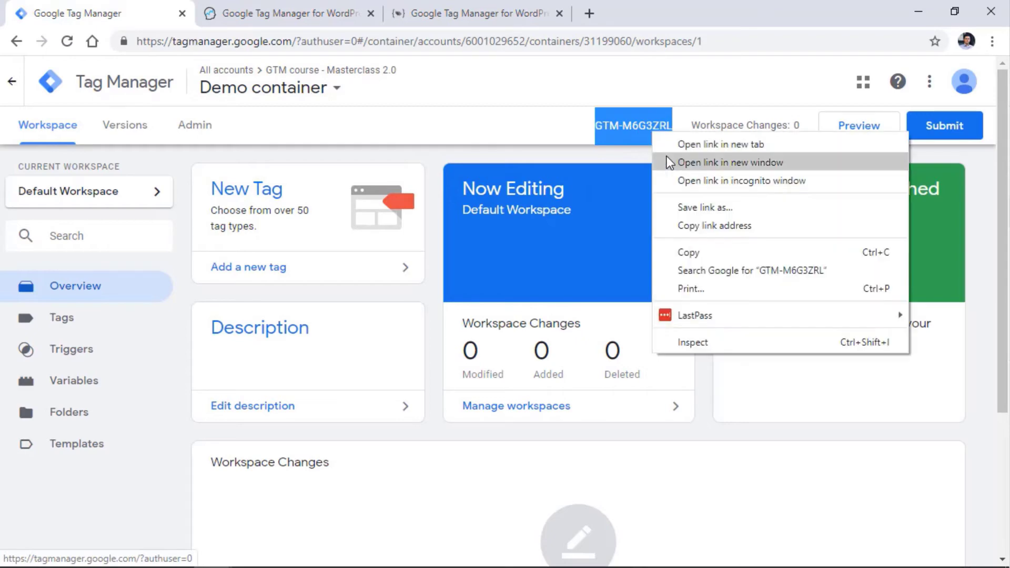
pyautogui.click(286, 12)
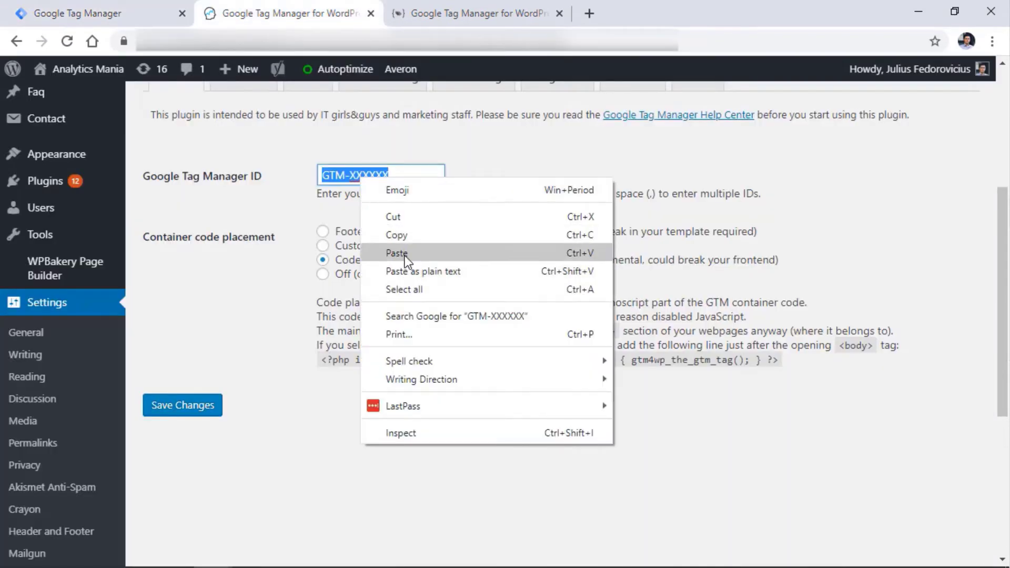
pyautogui.click(397, 252)
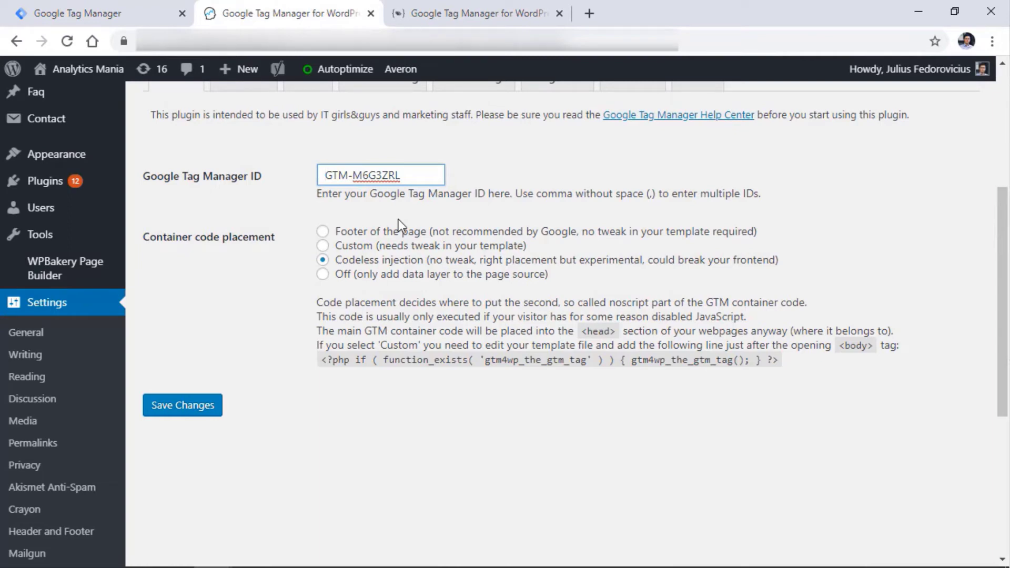
pyautogui.moveTo(486, 176)
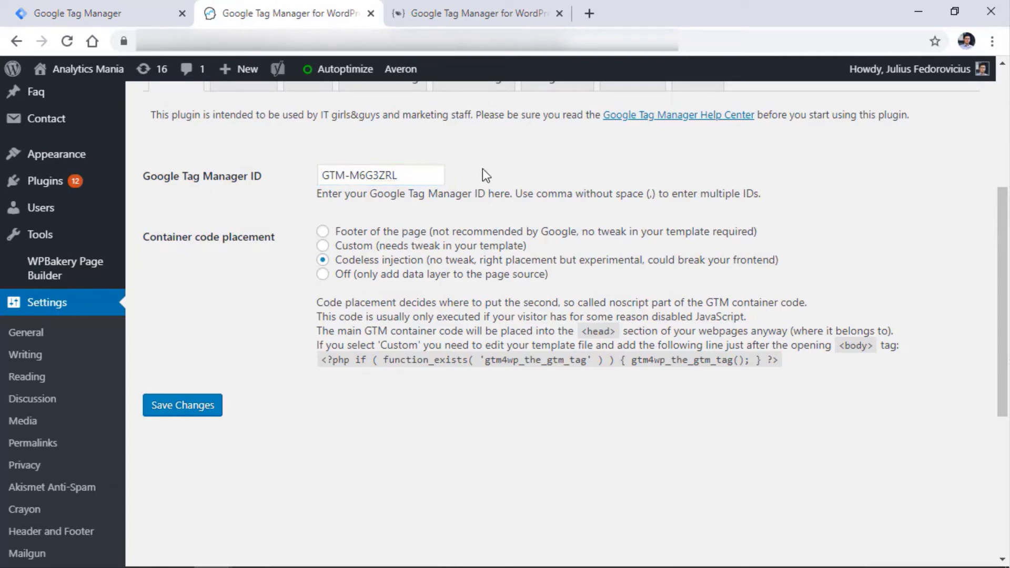
# Save the plugin settings with GTM-M6G3ZRL and leave container code placement on Codeless injection.
pyautogui.click(182, 404)
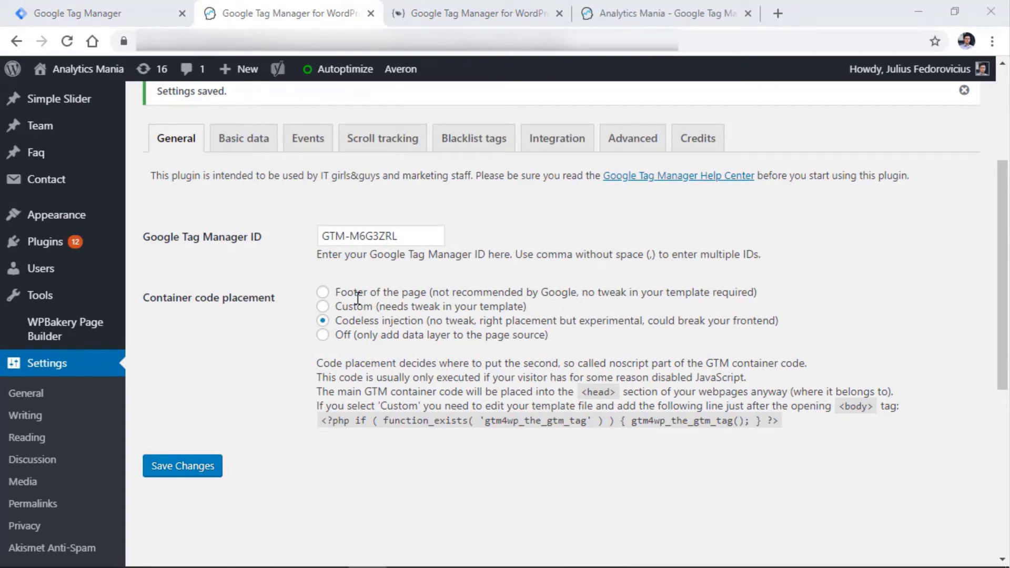
pyautogui.moveTo(404, 288)
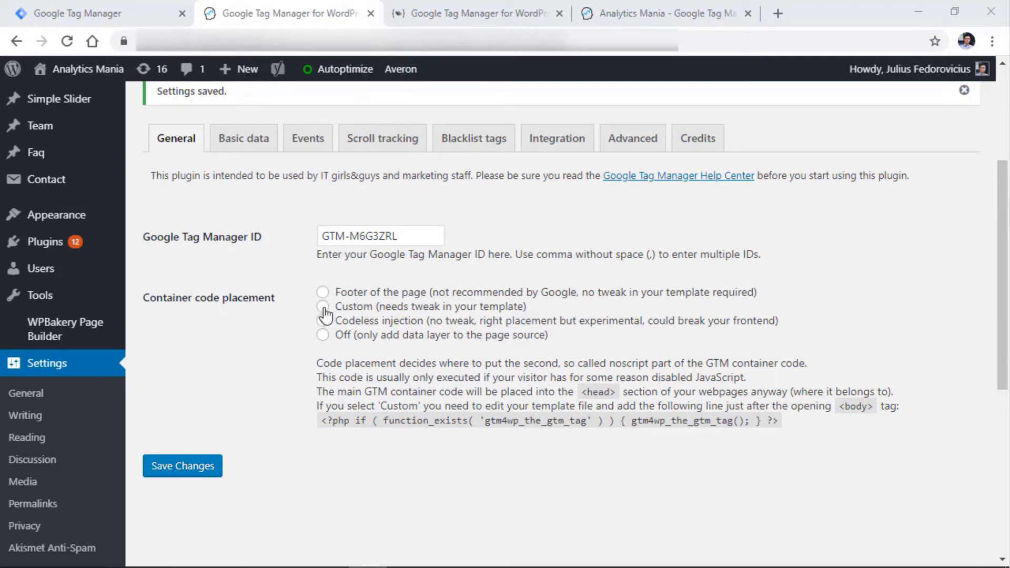
pyautogui.click(322, 321)
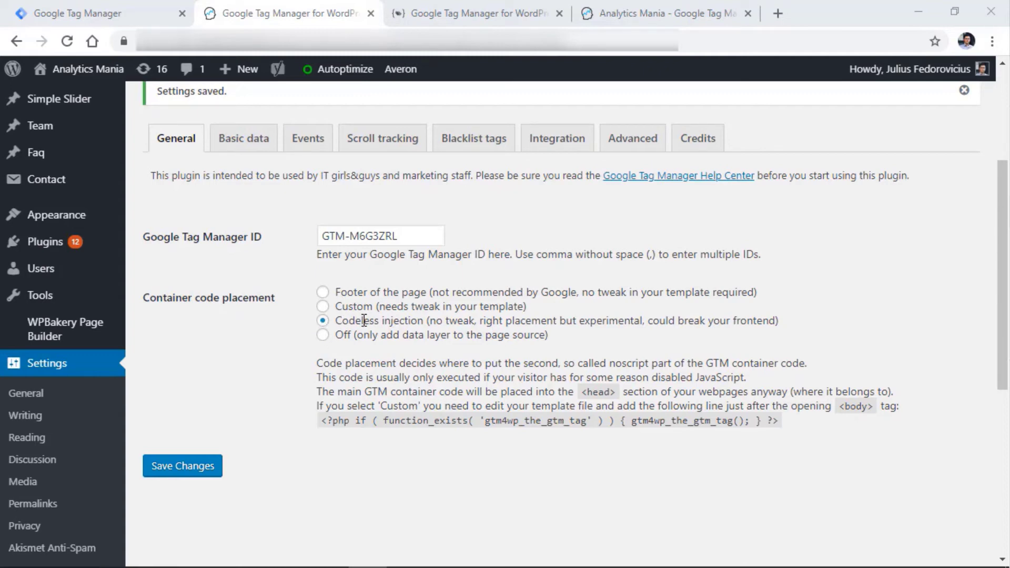
pyautogui.moveTo(182, 466)
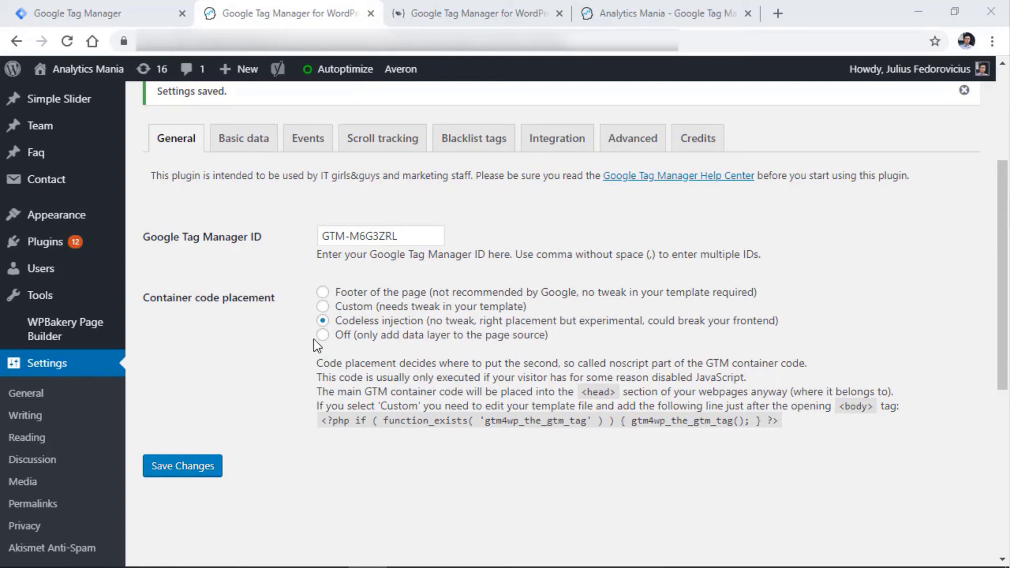
pyautogui.click(323, 306)
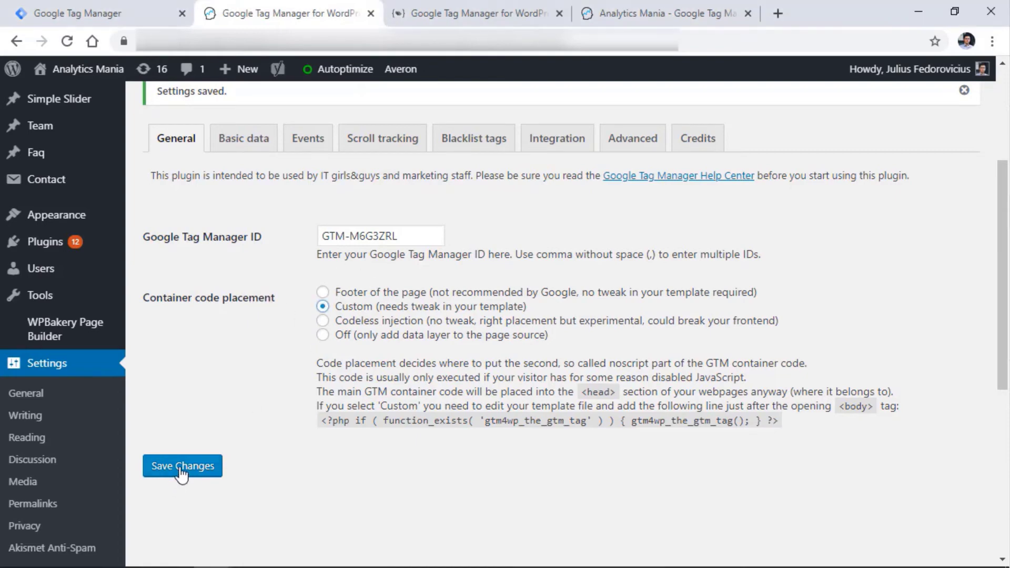
pyautogui.moveTo(182, 474)
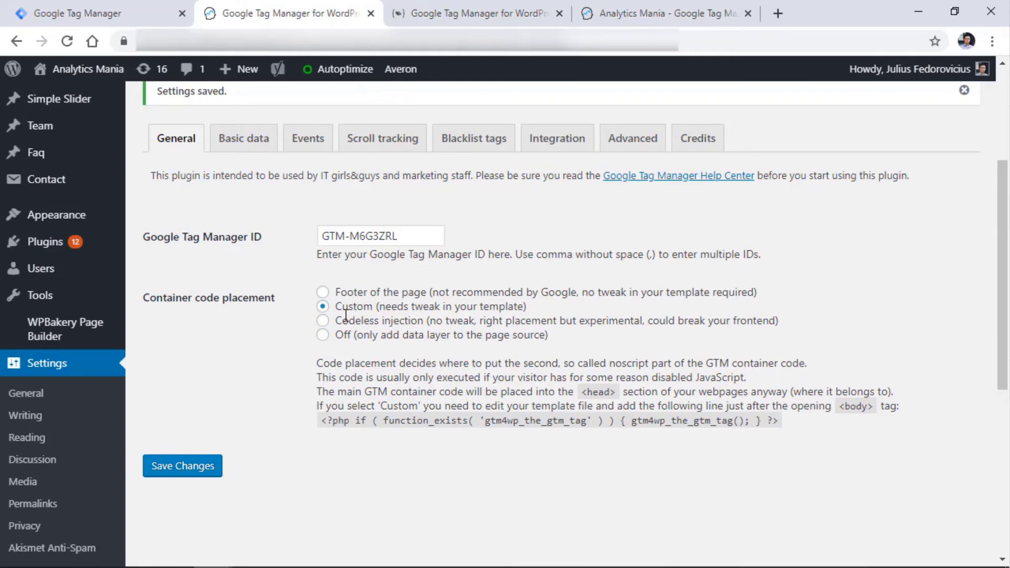
pyautogui.moveTo(344, 290)
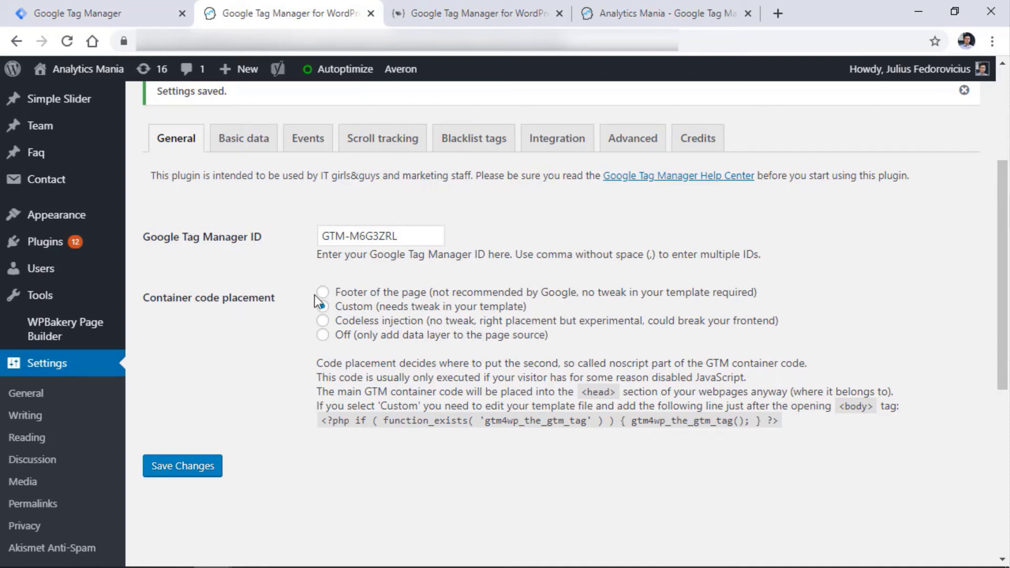
pyautogui.click(323, 306)
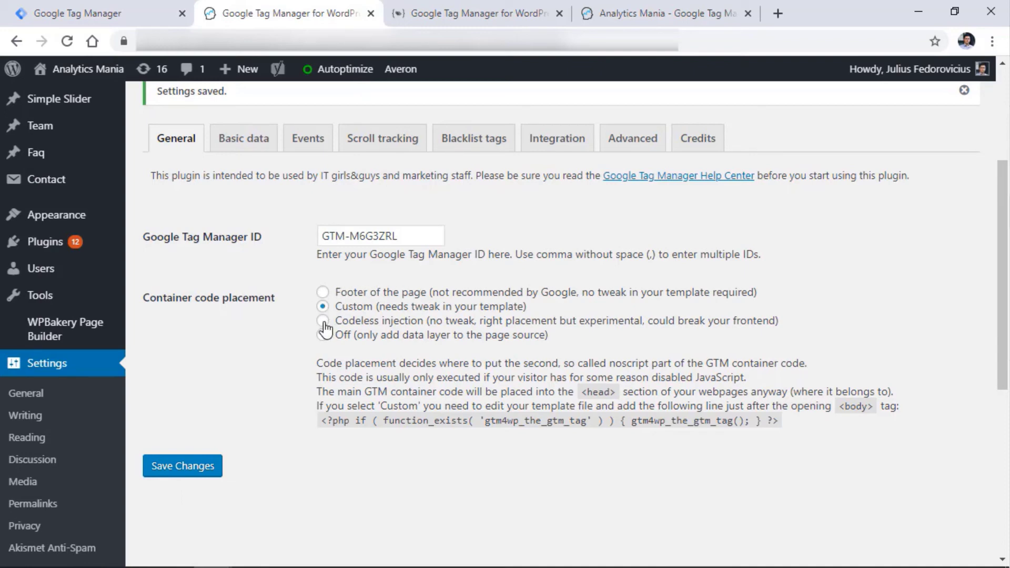
pyautogui.click(323, 321)
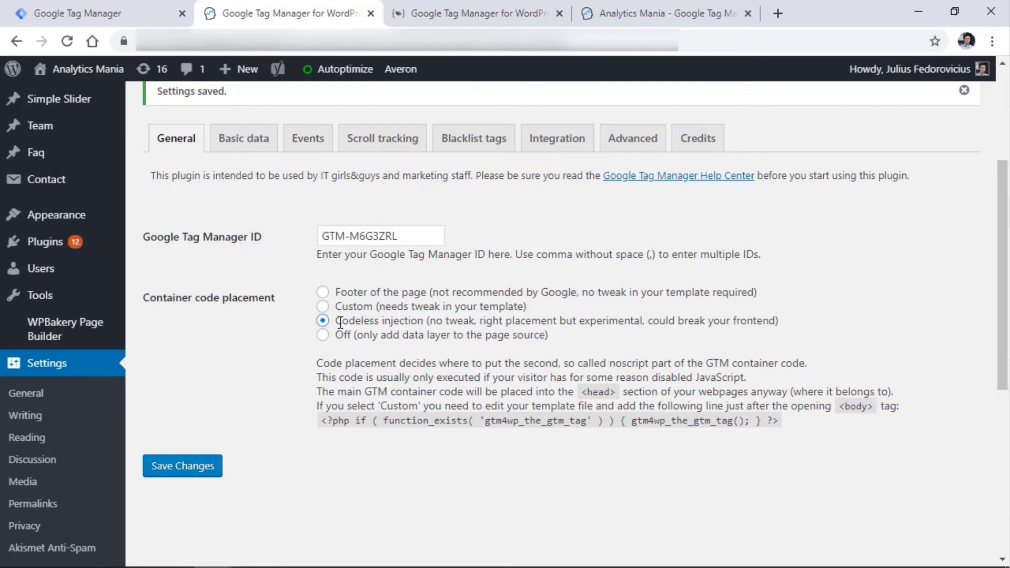